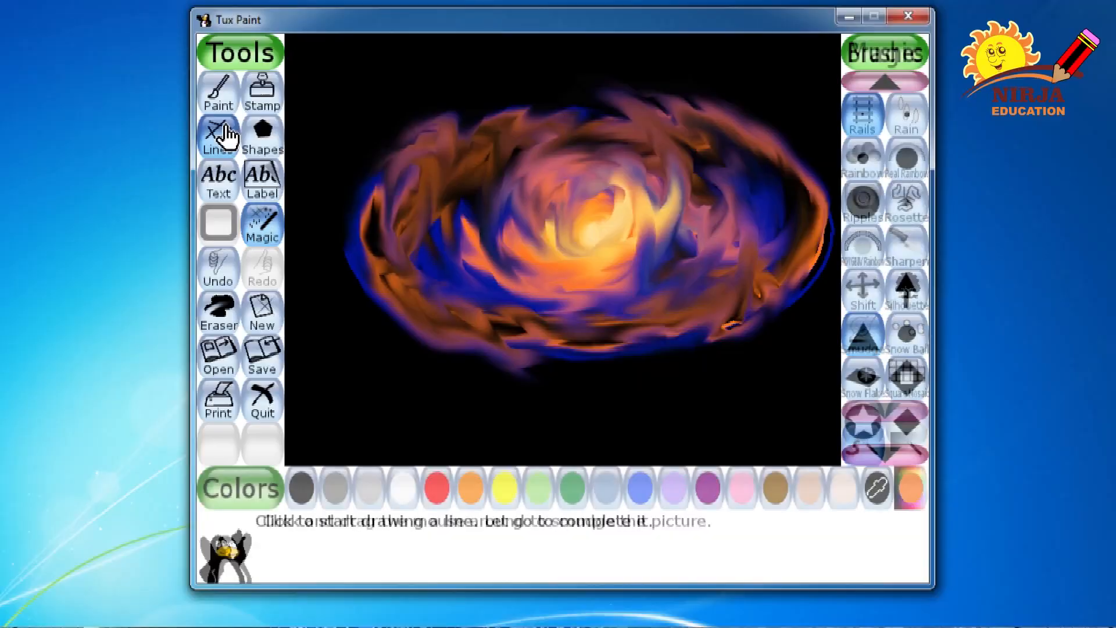
# Switch to the Lines tool with the finest brush and white paint for stars
pyautogui.click(219, 134)
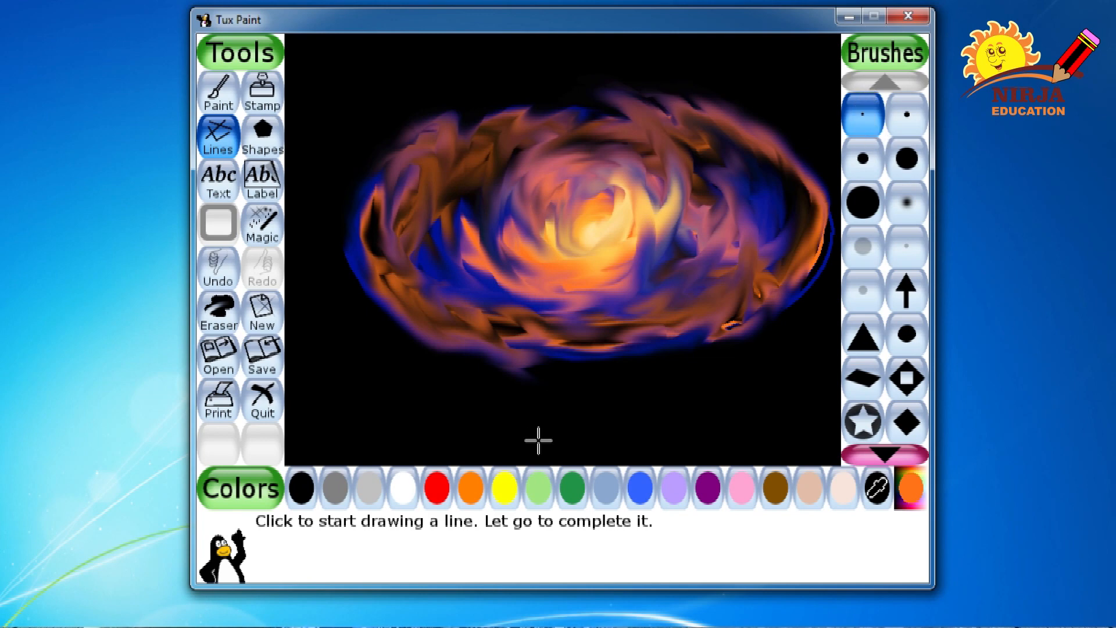
pyautogui.click(401, 488)
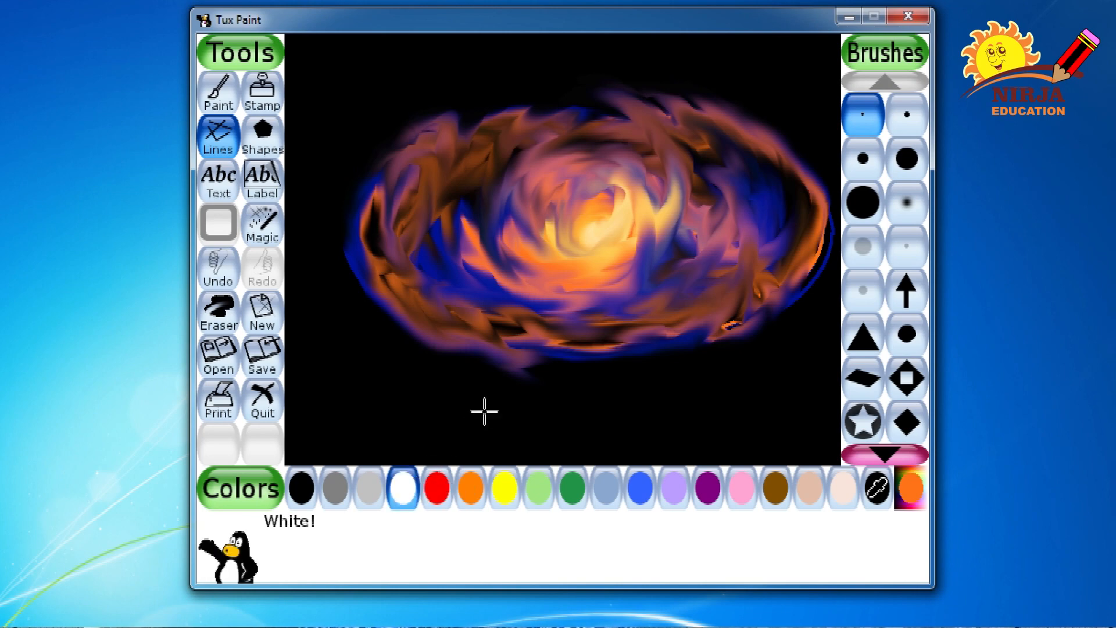
pyautogui.moveTo(466, 314)
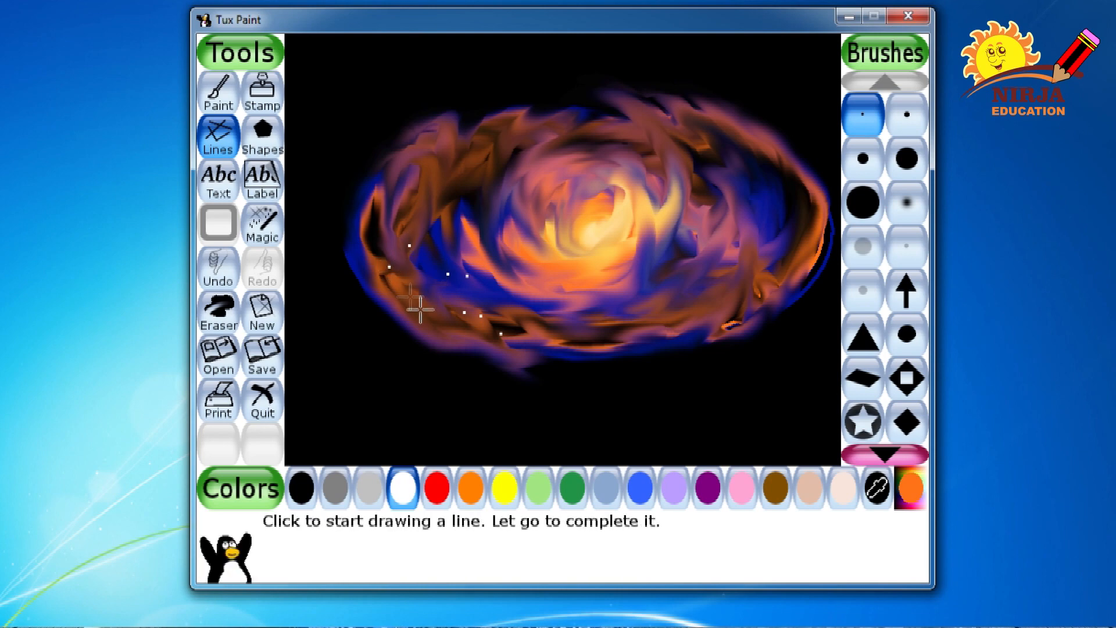
pyautogui.moveTo(438, 201)
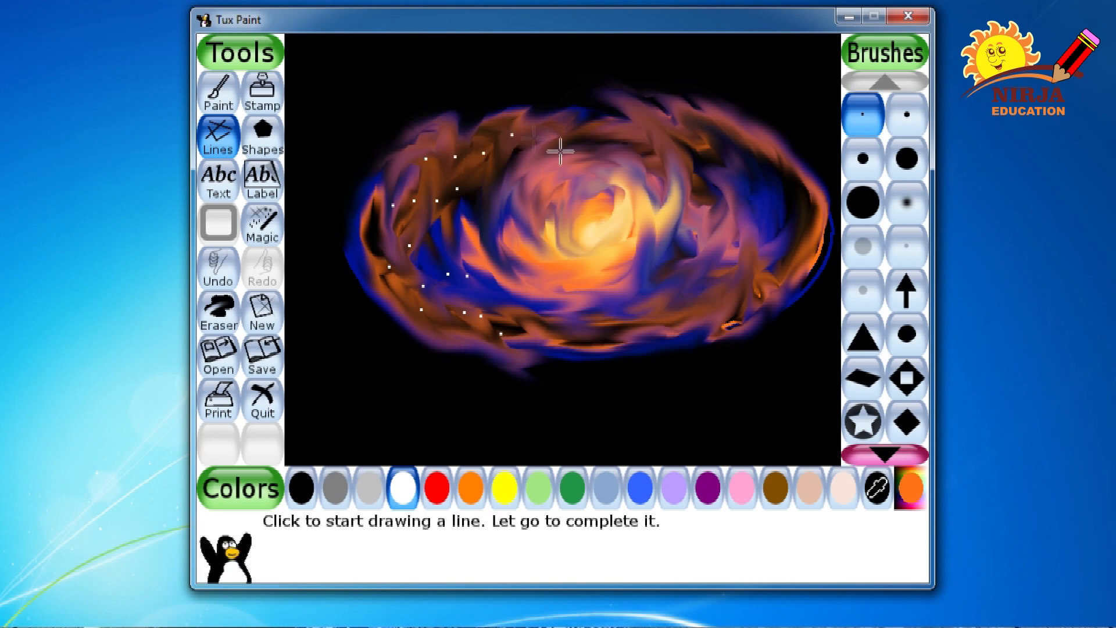
pyautogui.moveTo(633, 90)
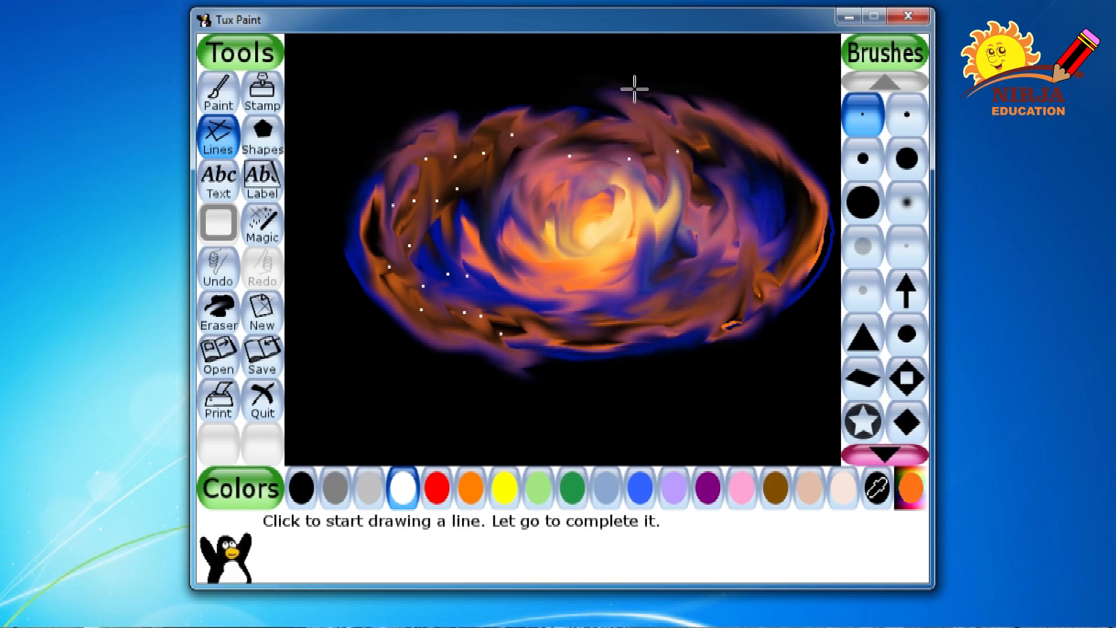
pyautogui.moveTo(566, 186)
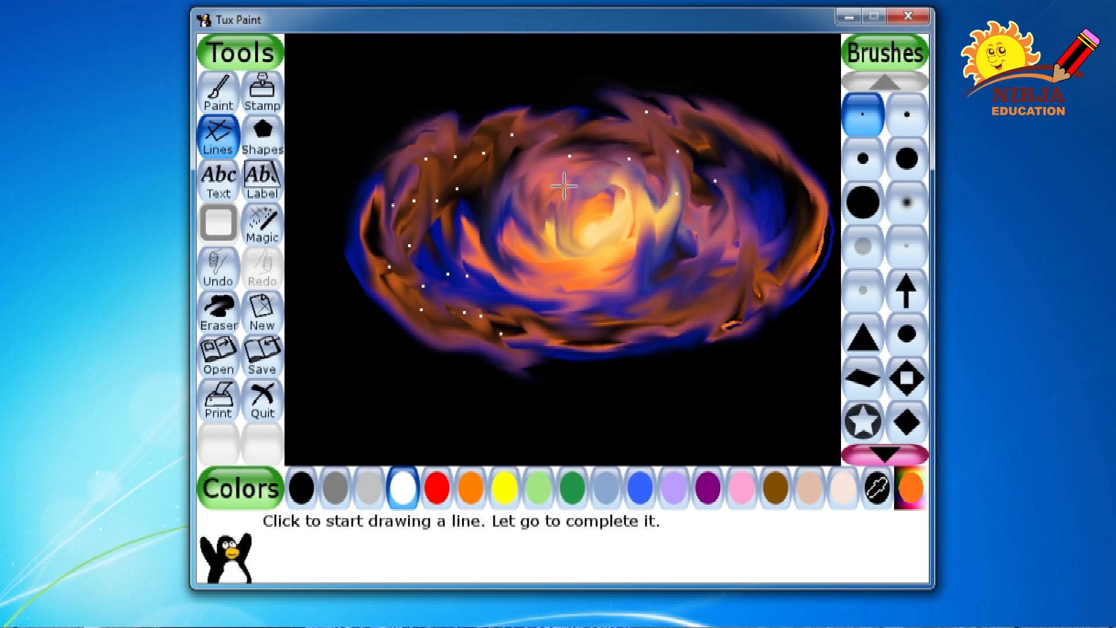
pyautogui.moveTo(530, 299)
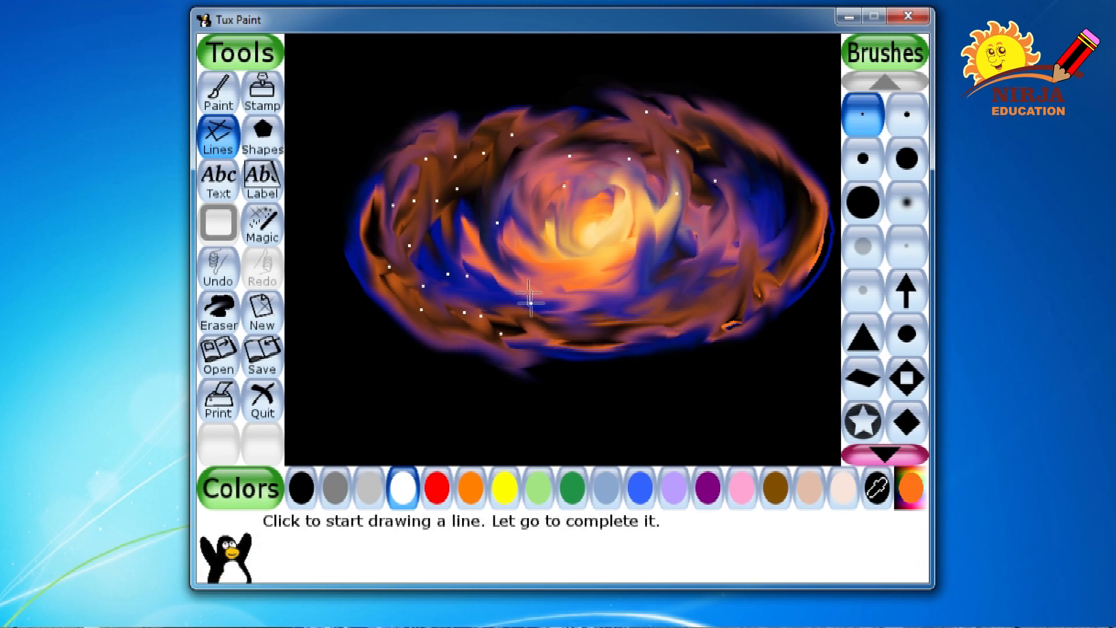
pyautogui.moveTo(681, 313)
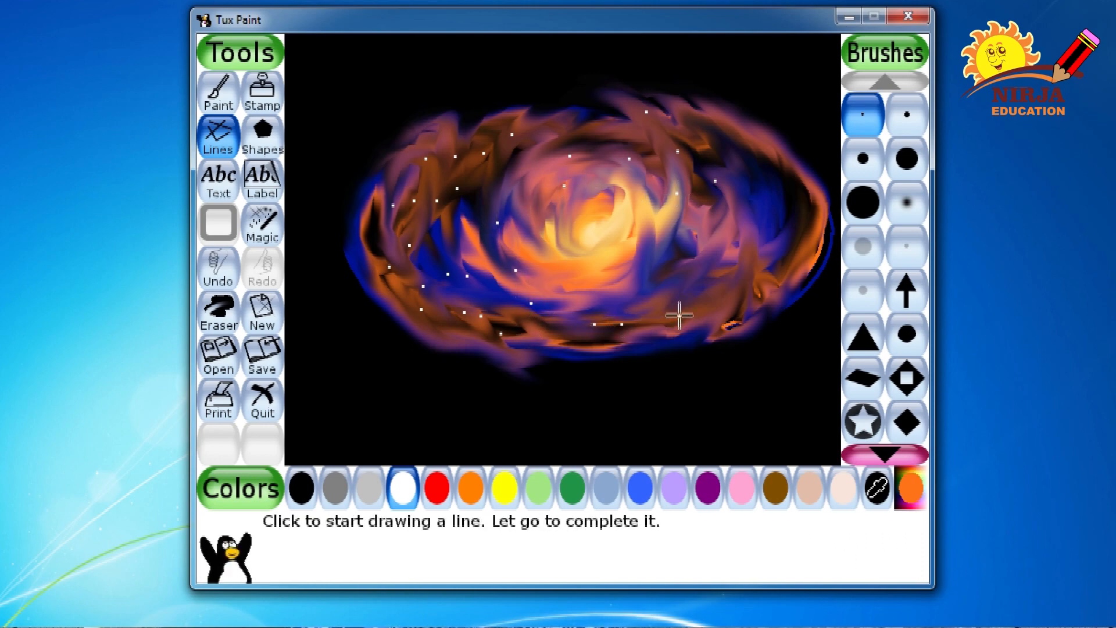
pyautogui.moveTo(731, 264)
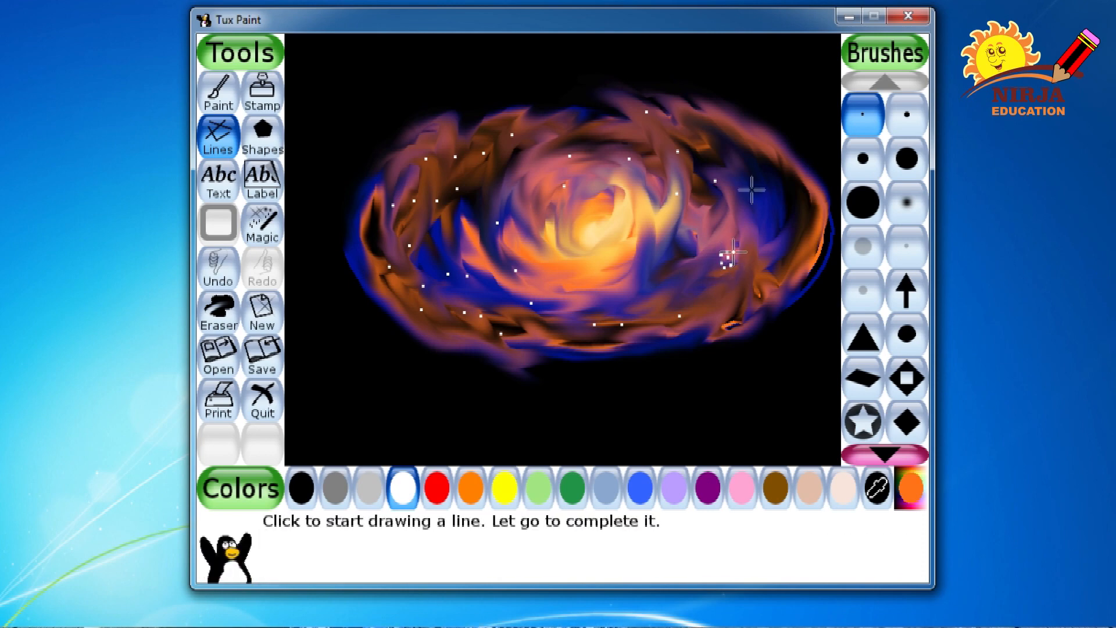
# Dot a small cluster of tiny white stars onto the galaxy's upper right arm
pyautogui.click(751, 190)
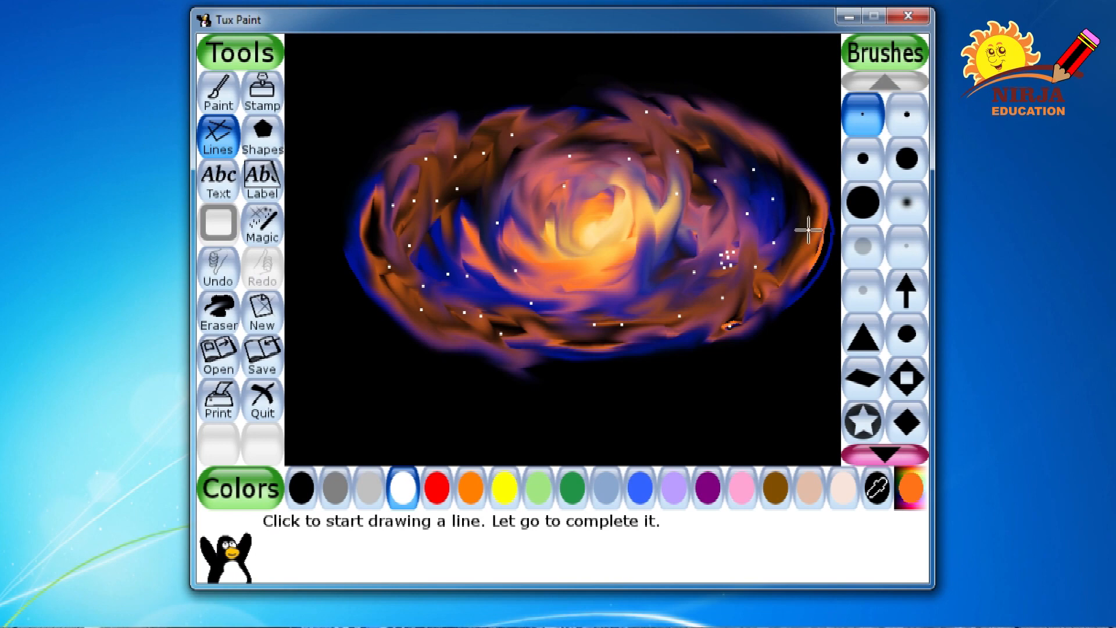
pyautogui.moveTo(578, 299)
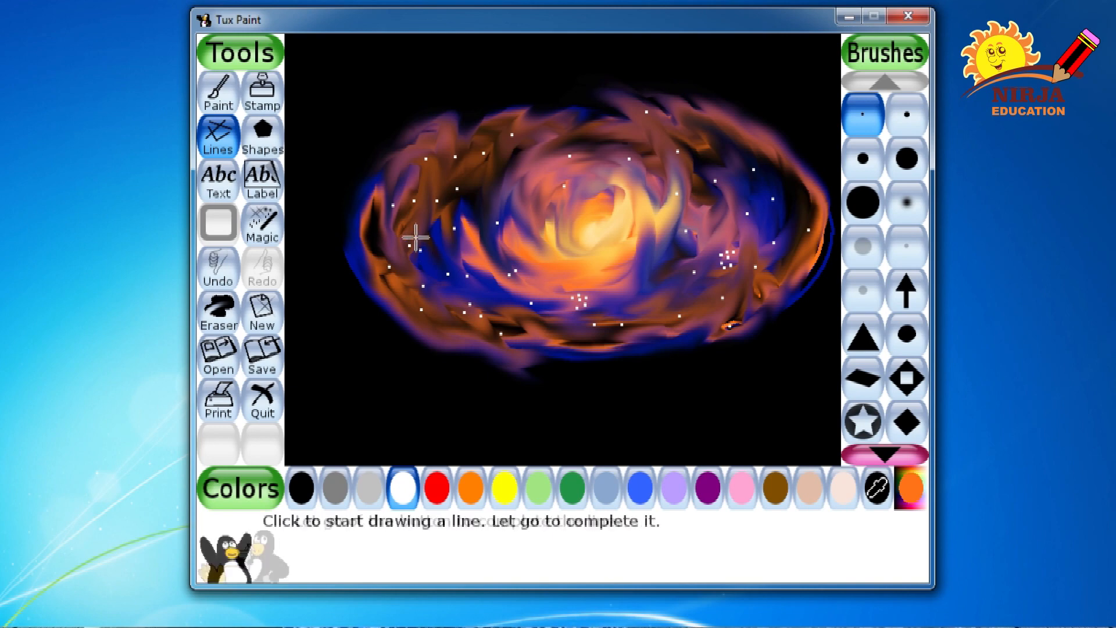
pyautogui.moveTo(868, 151)
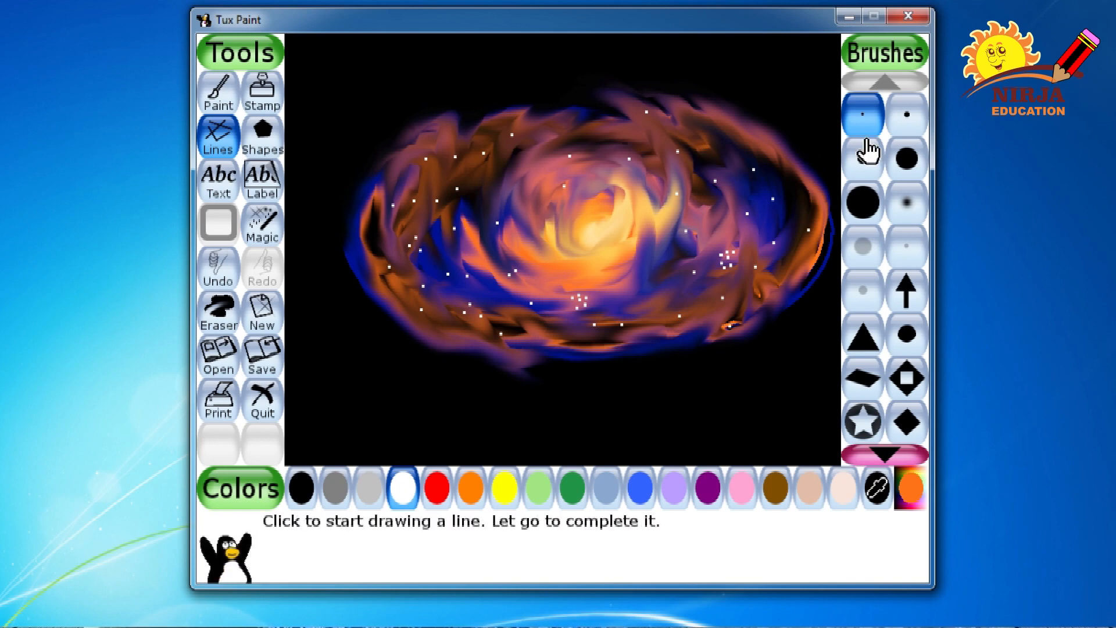
# Pick the next larger brush and add a bigger white star dot in the galaxy
pyautogui.click(906, 114)
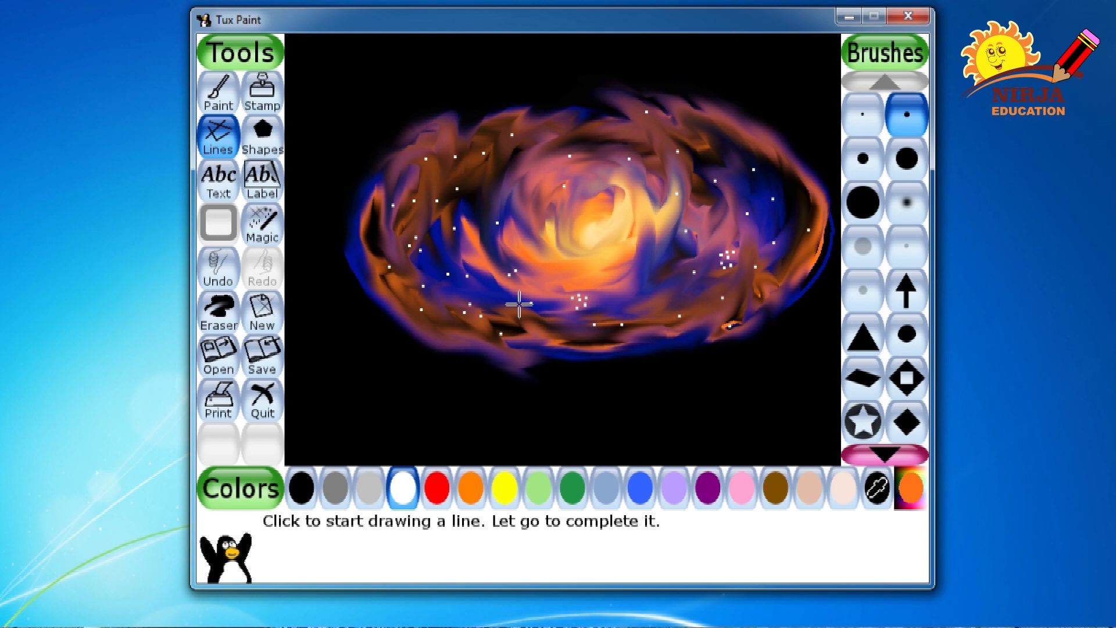
pyautogui.moveTo(466, 278)
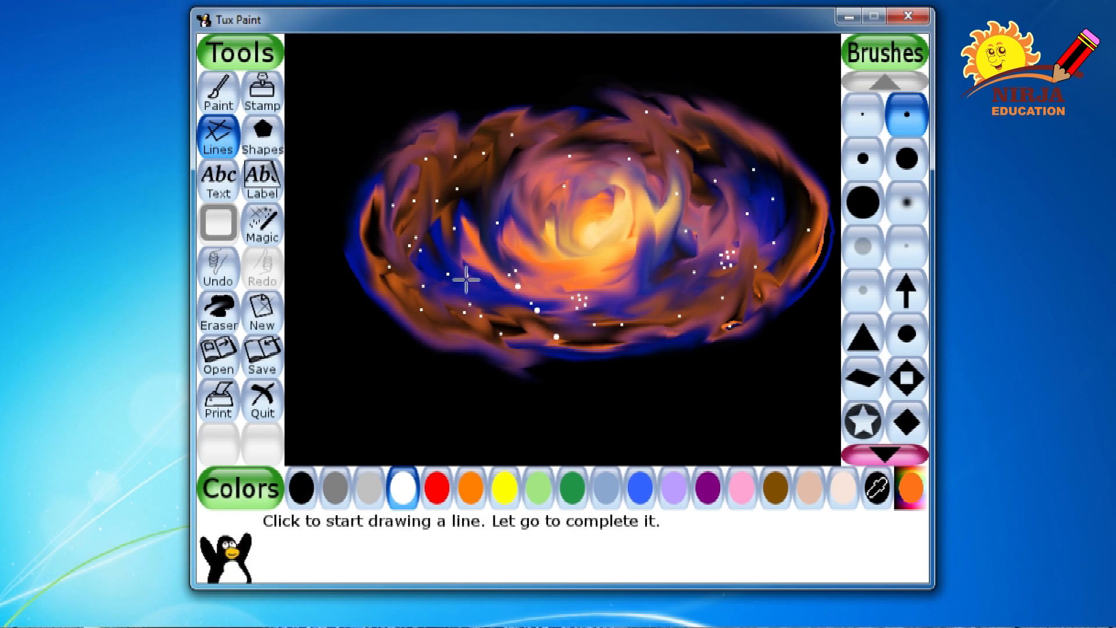
pyautogui.moveTo(461, 167)
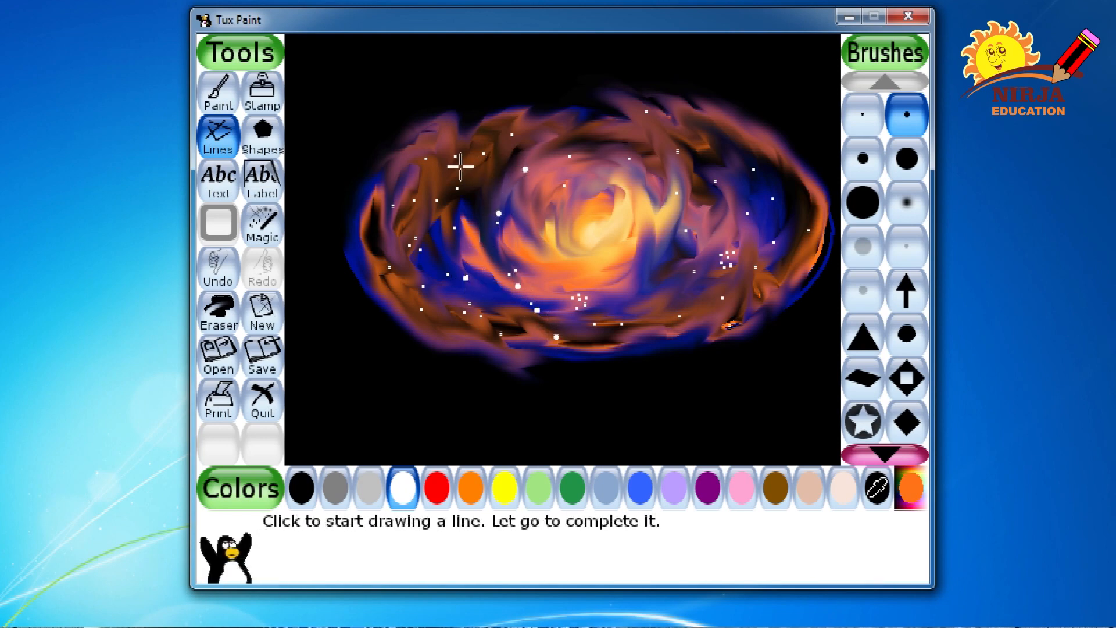
pyautogui.moveTo(364, 256)
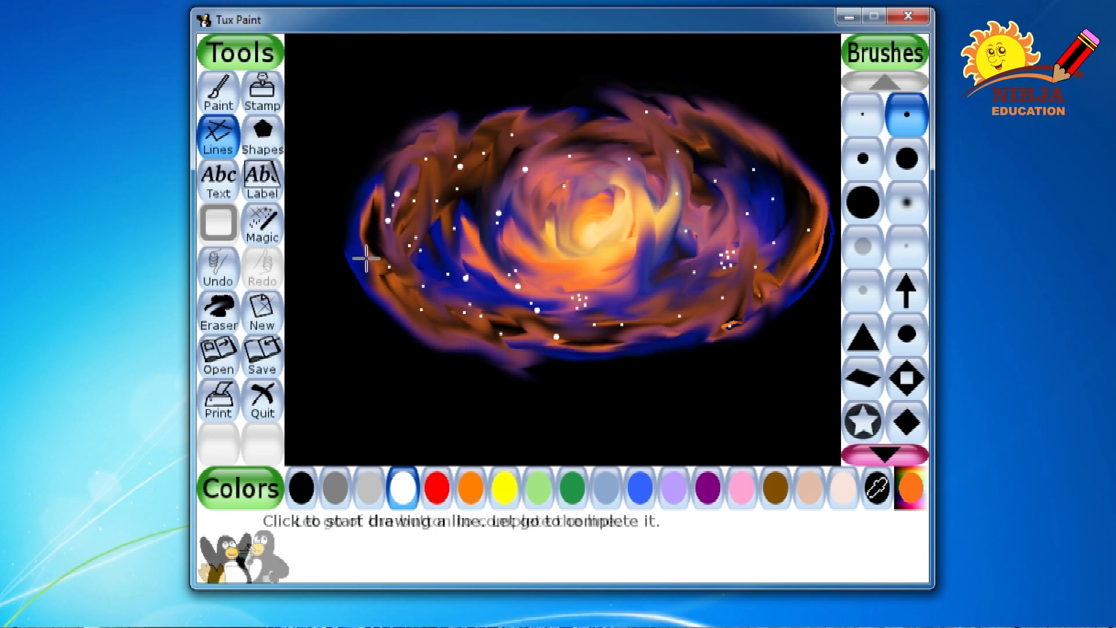
pyautogui.moveTo(630, 297)
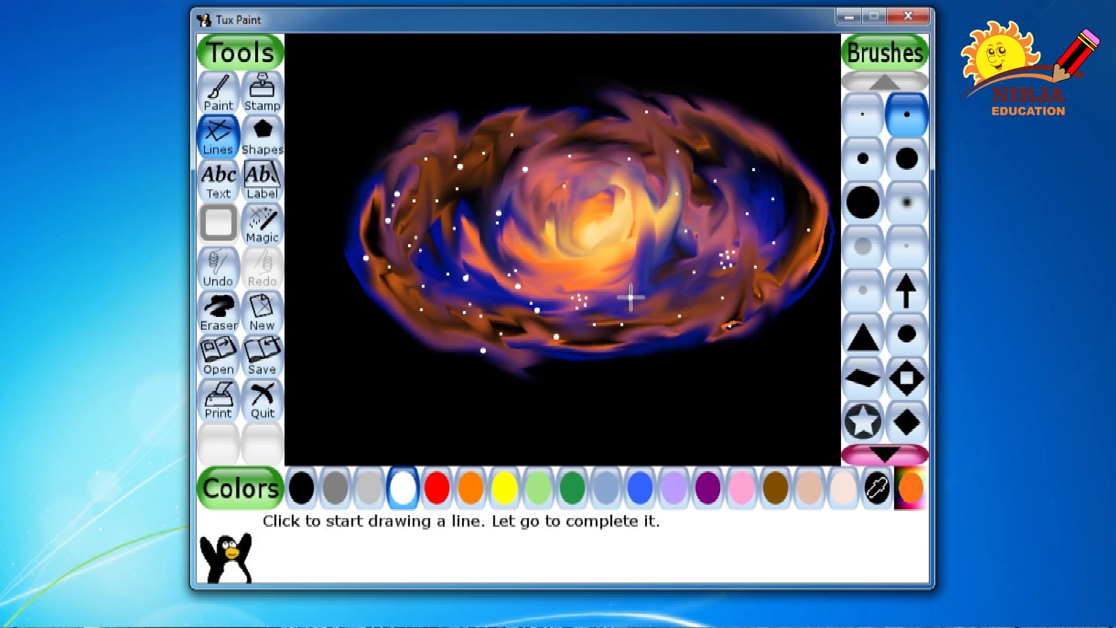
pyautogui.moveTo(513, 182)
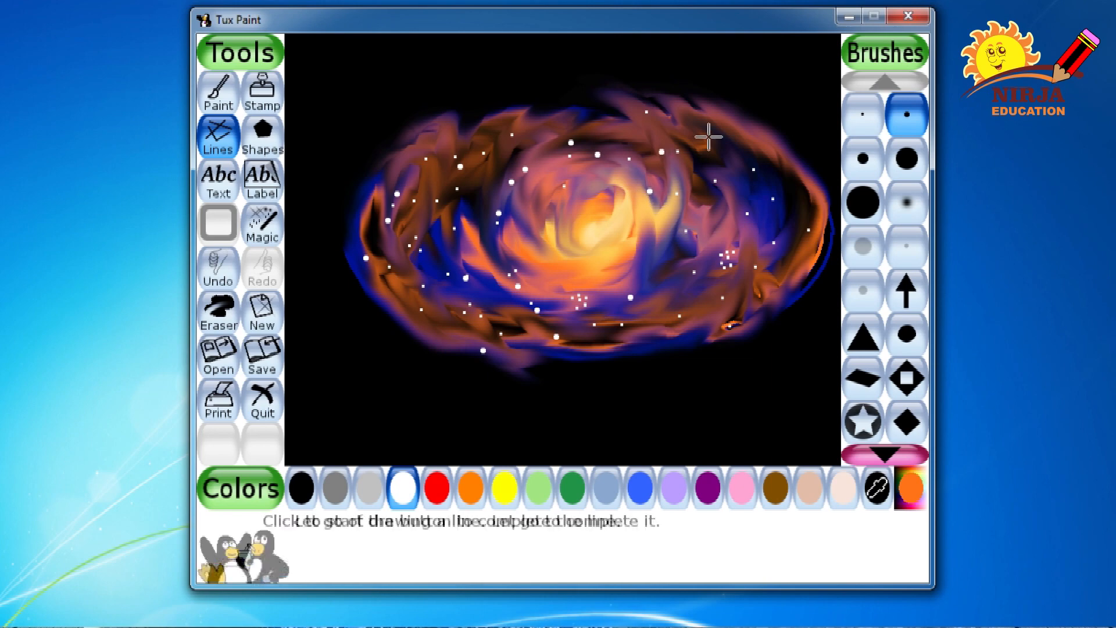
pyautogui.moveTo(753, 173)
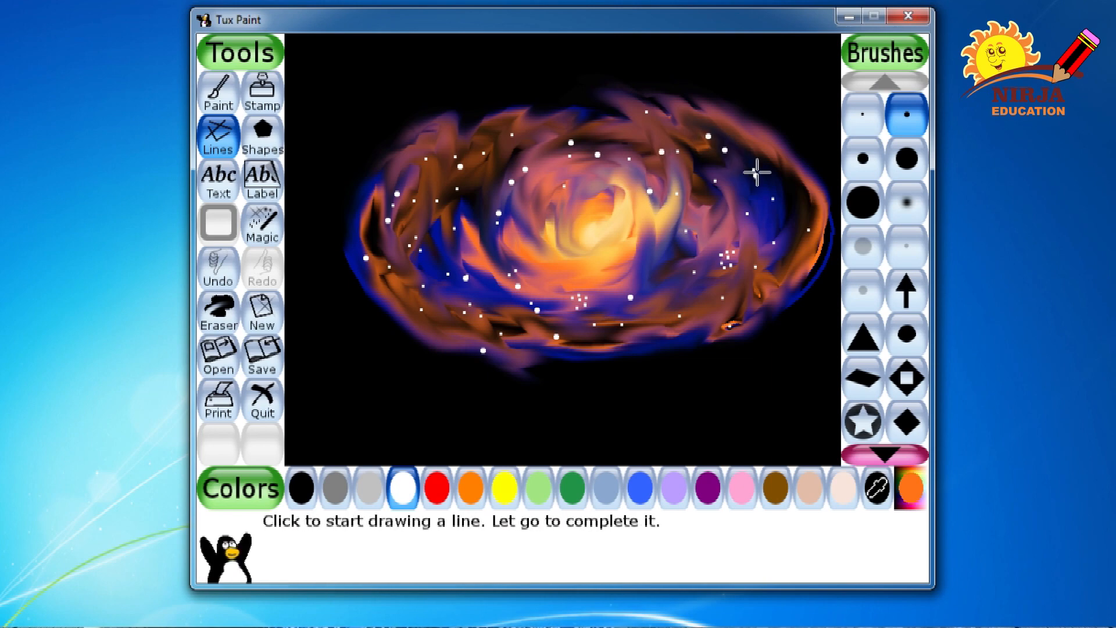
pyautogui.moveTo(810, 217)
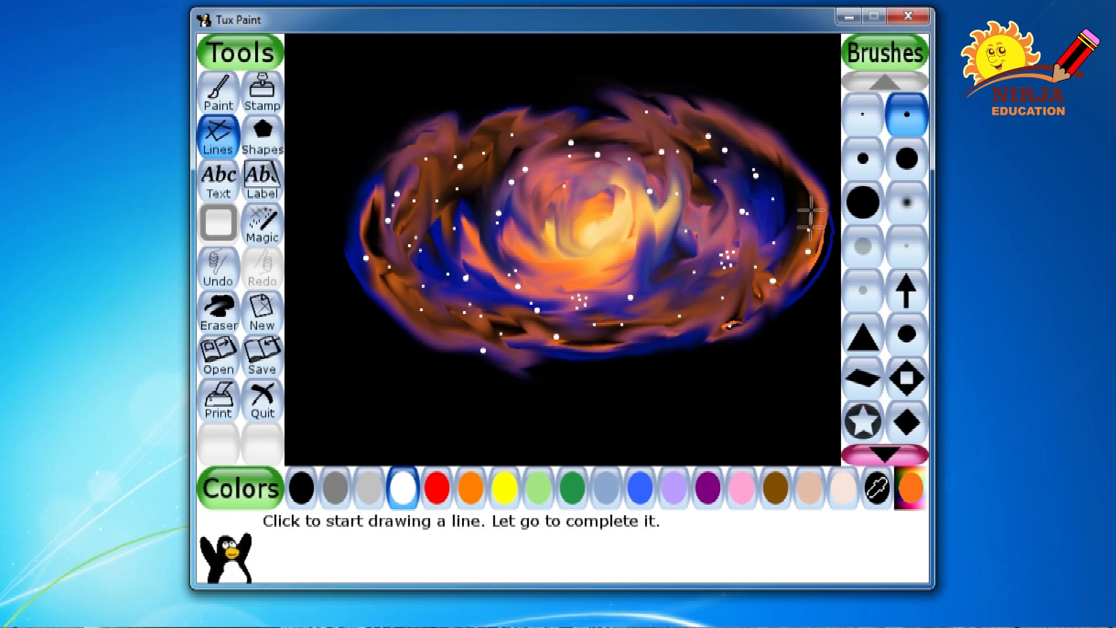
pyautogui.click(570, 230)
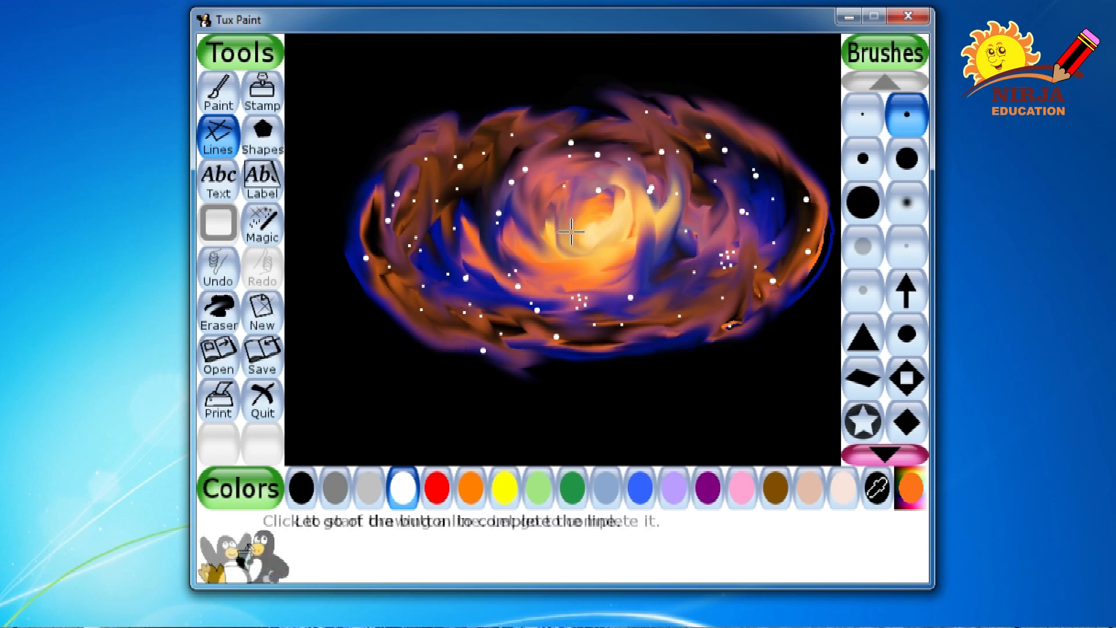